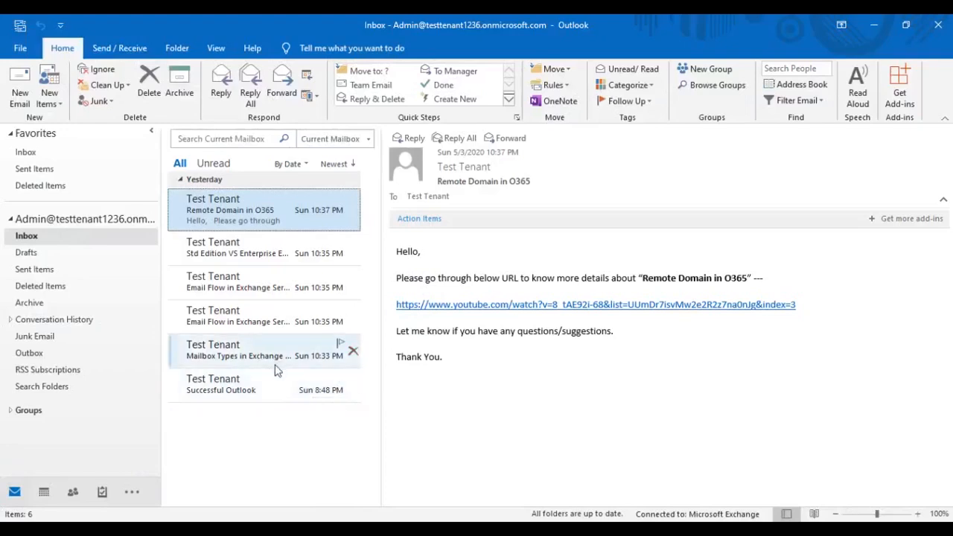
mouse_move(261, 247)
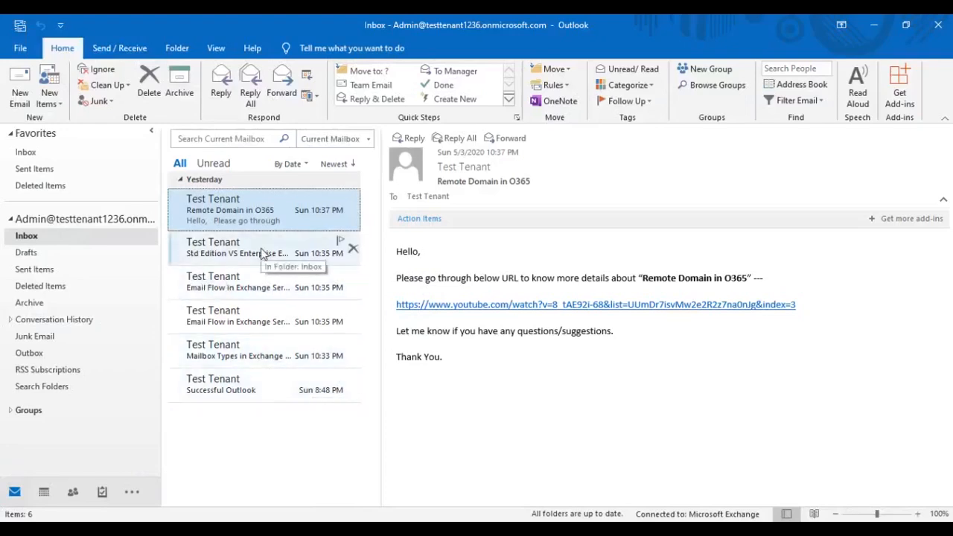
mouse_move(330, 456)
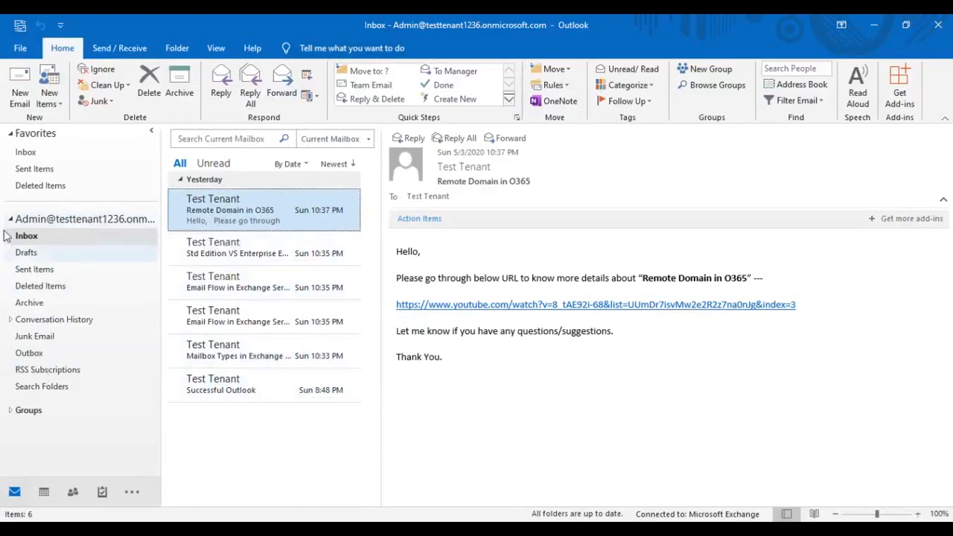
Step: Reach the admin Exchange account's More Settings Advanced page listing additional mailboxes to open
click(83, 217)
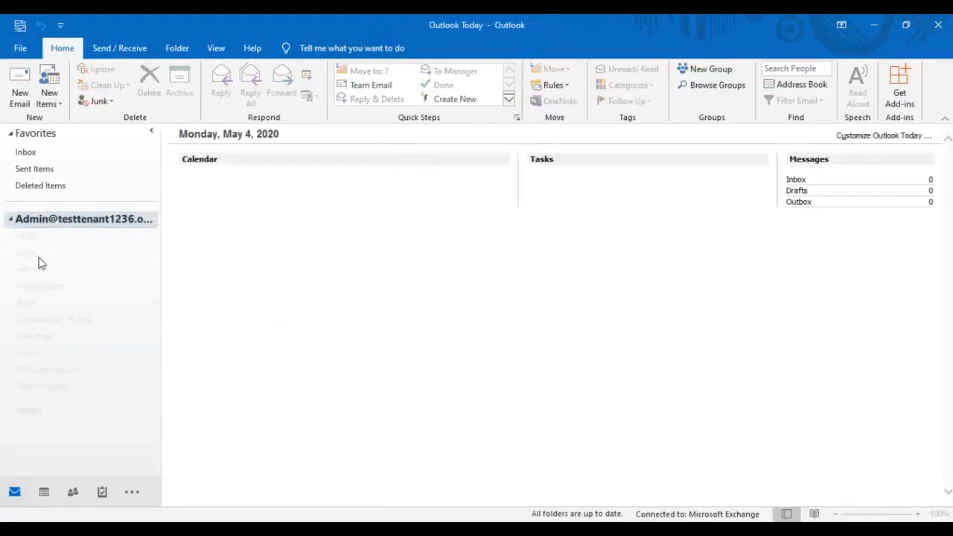
click(27, 235)
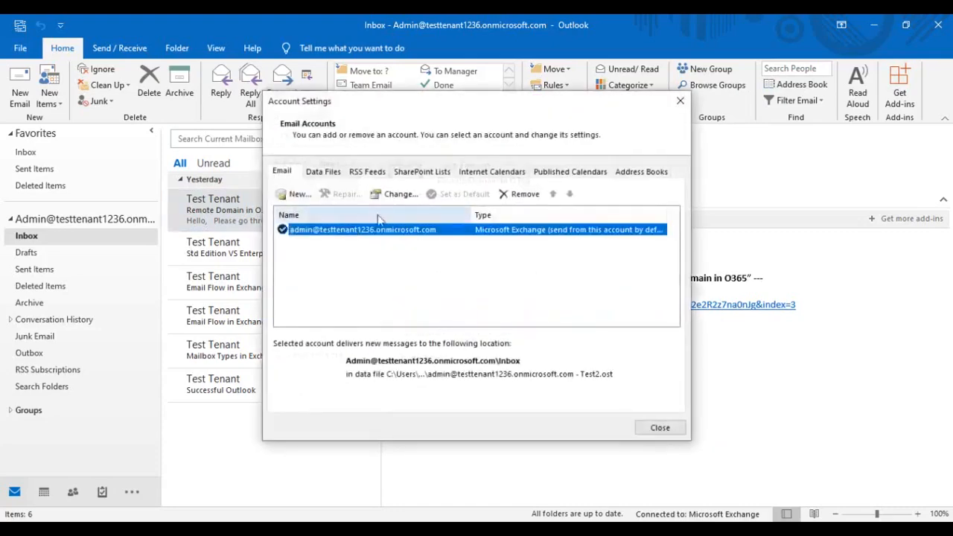
click(399, 194)
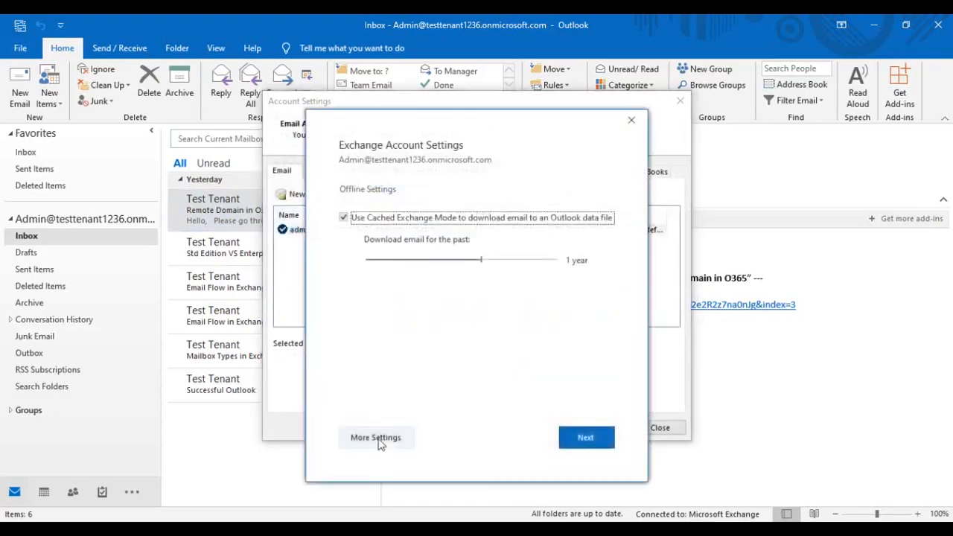
click(375, 438)
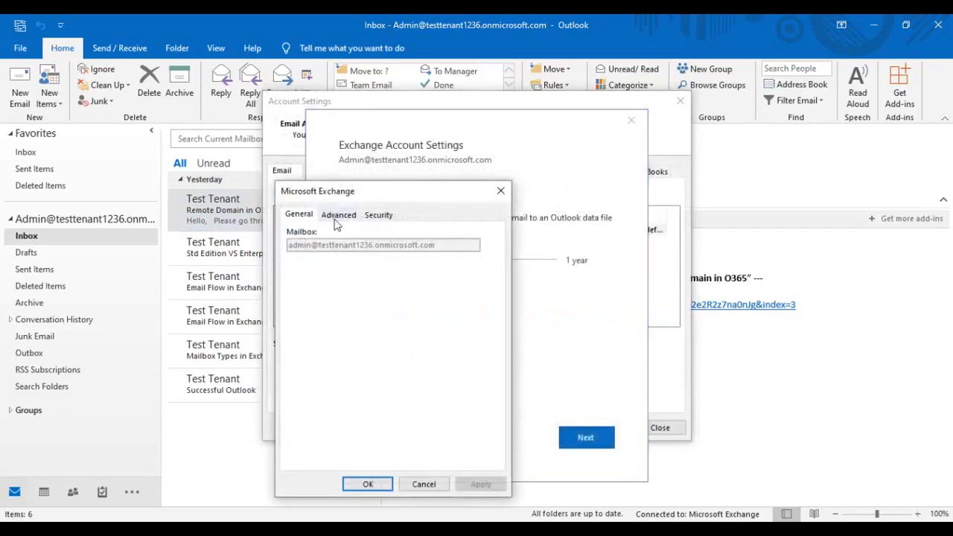
click(338, 214)
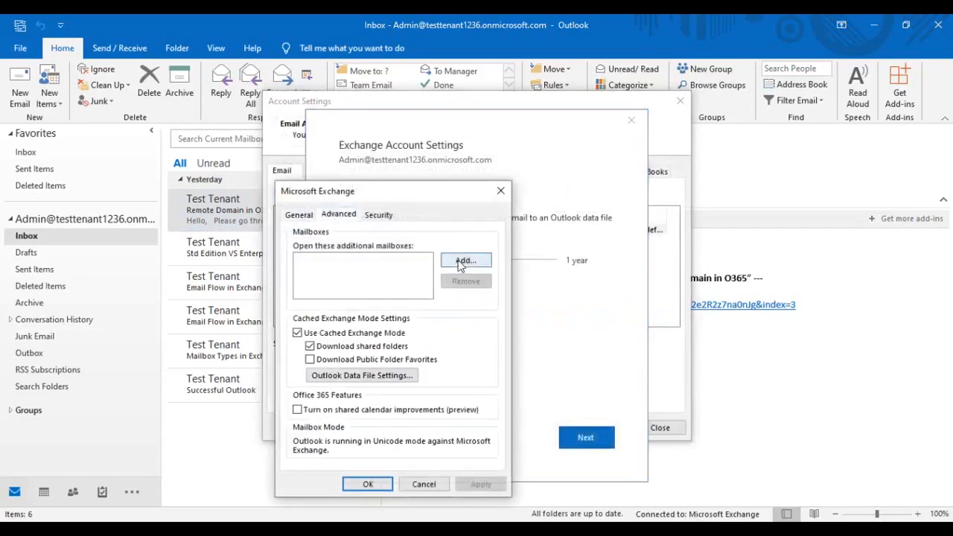
Step: Add 'Shared Mailbox' as an additional mailbox and apply the account change
click(465, 259)
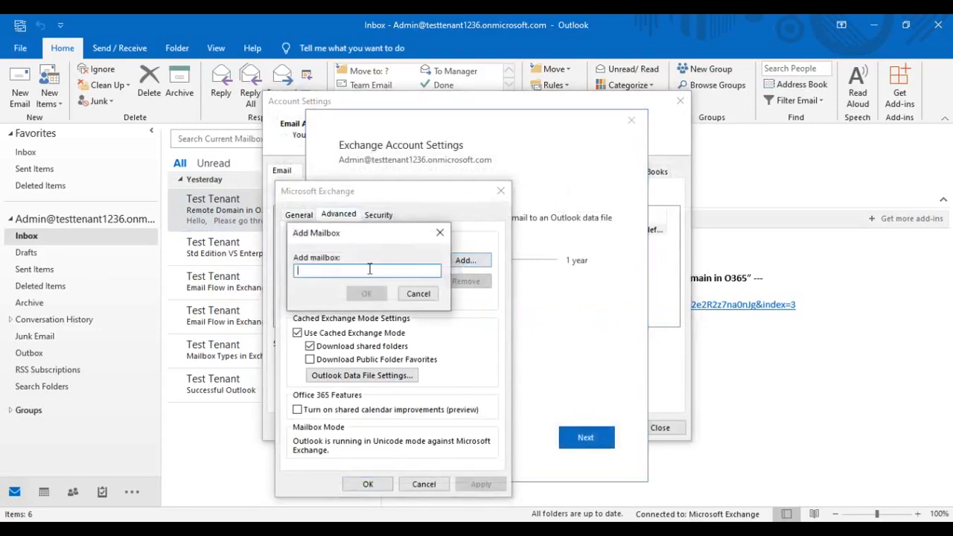
text(Shared)
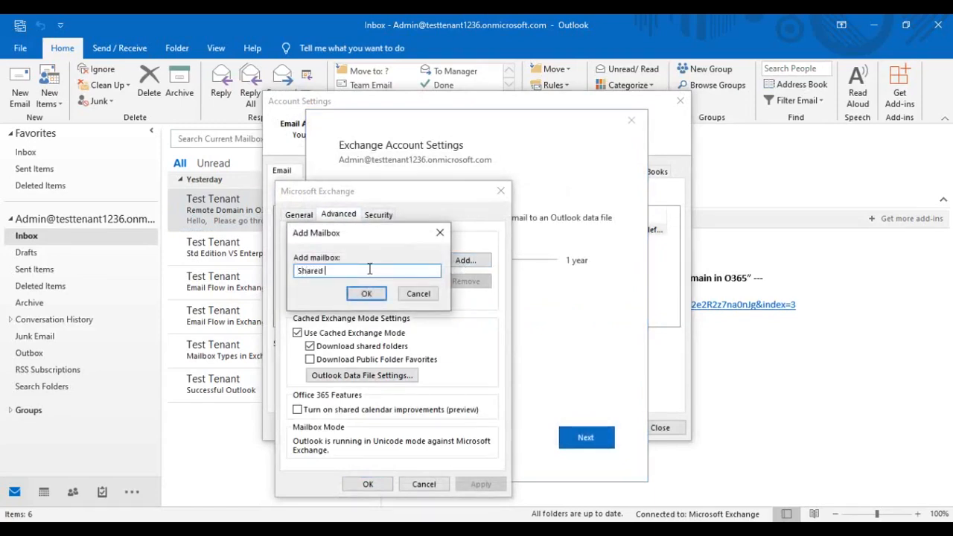
text(Mailbox)
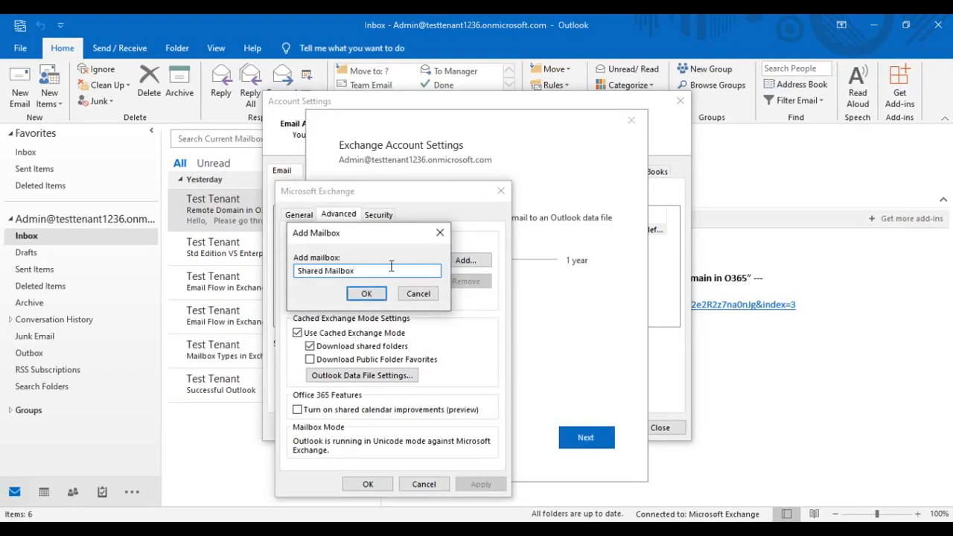
click(366, 291)
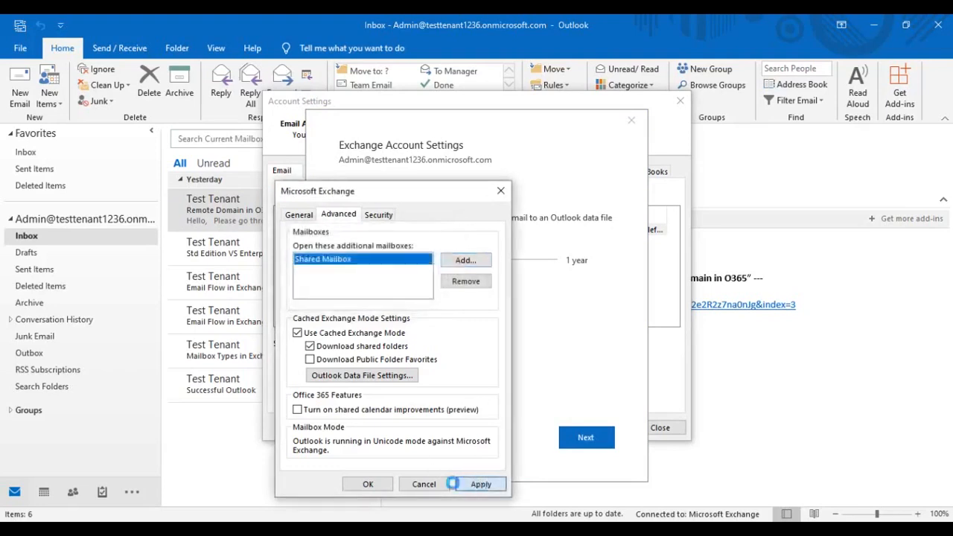
click(366, 484)
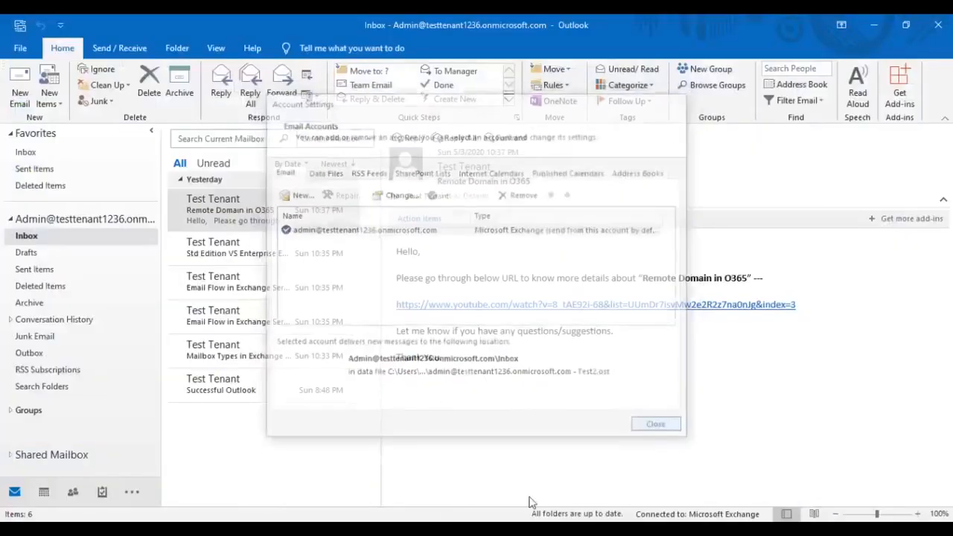
Step: Expand Shared Mailbox in the folder pane and show its Inbox with three test emails
click(655, 423)
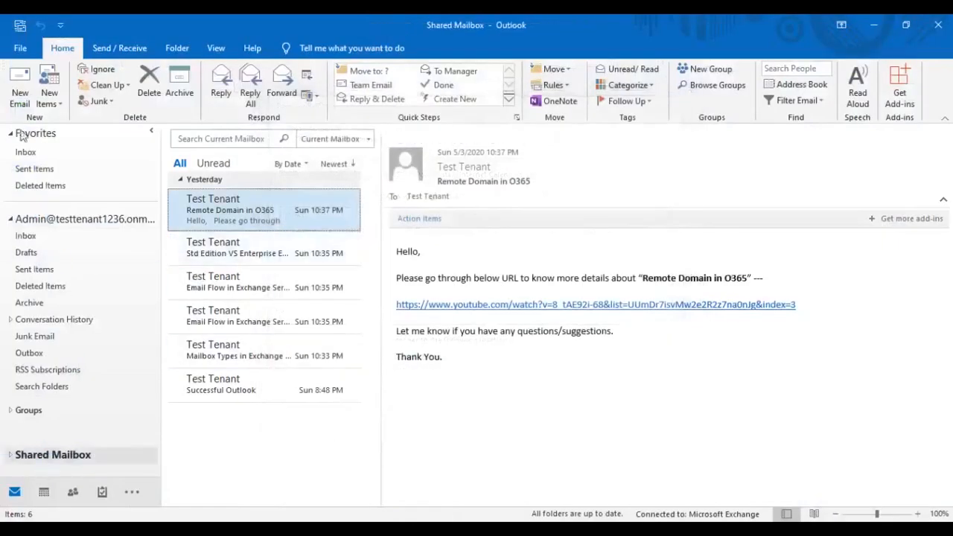
click(119, 47)
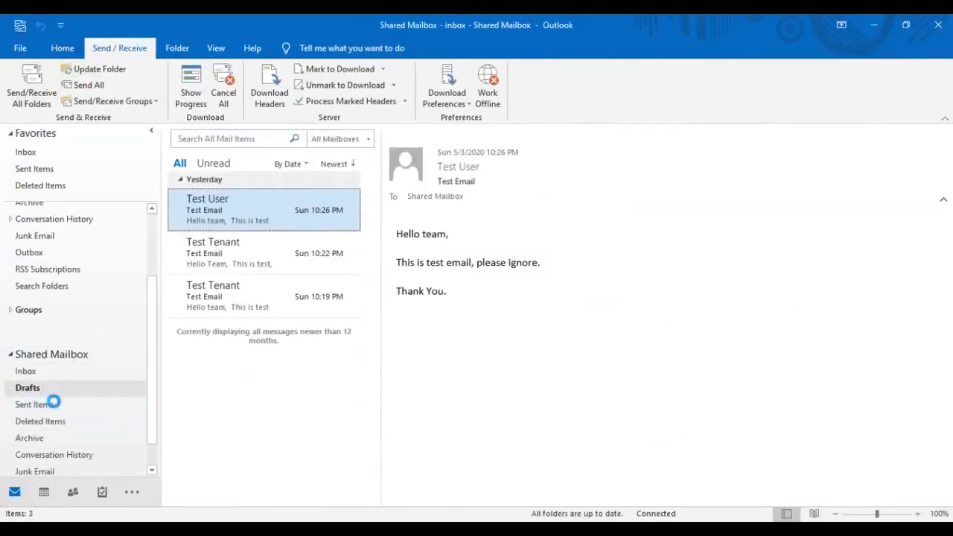
click(27, 371)
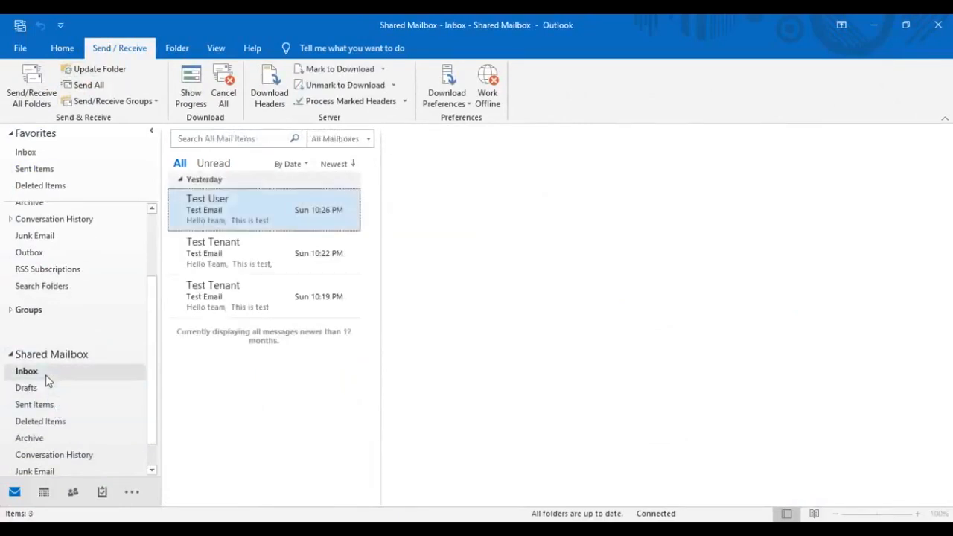